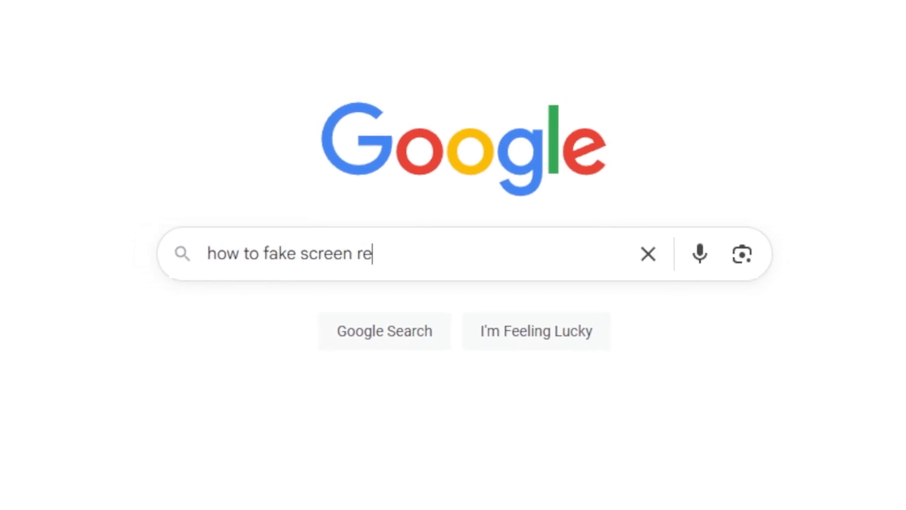
Step: Search for faking a screen recording with After Effects while previewing the finished fake-monitor shot
text(cording with after effe)
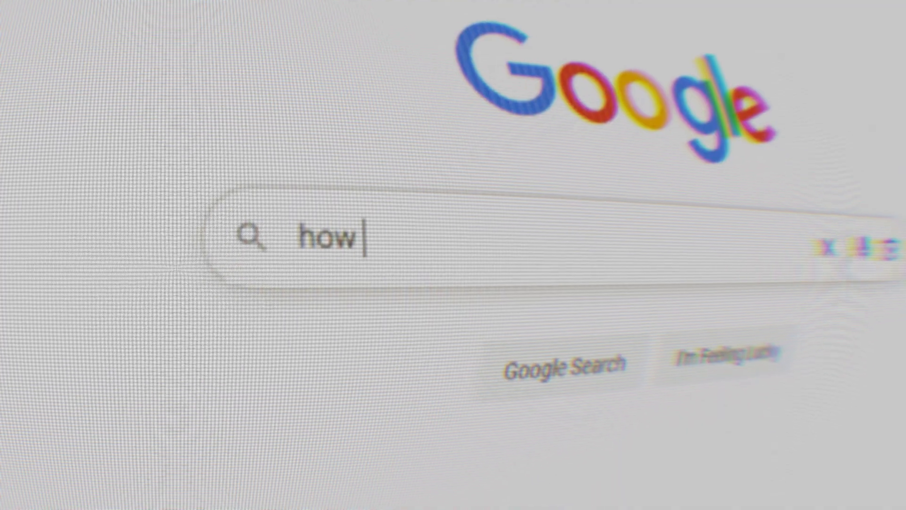
text(to fake screen record)
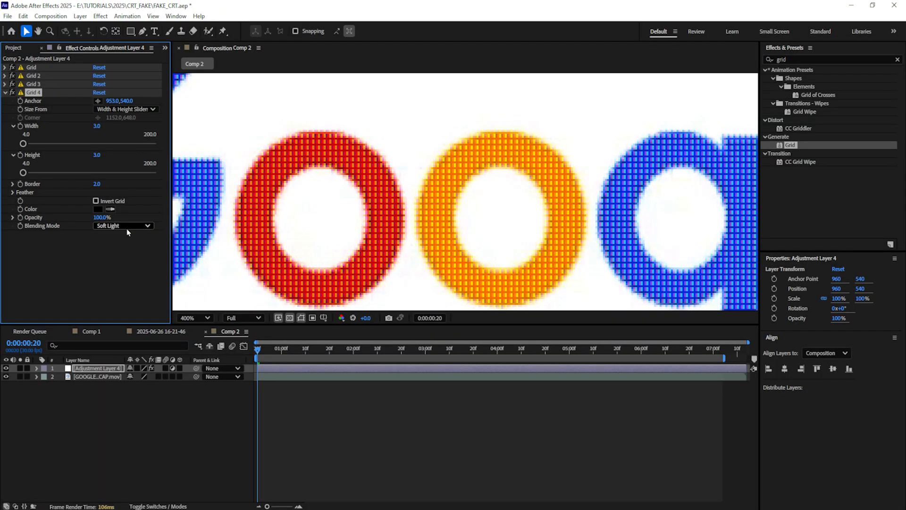
Step: Browse ProductionCrate's CRT Factory page down to its list of easy-to-use presets
click(123, 225)
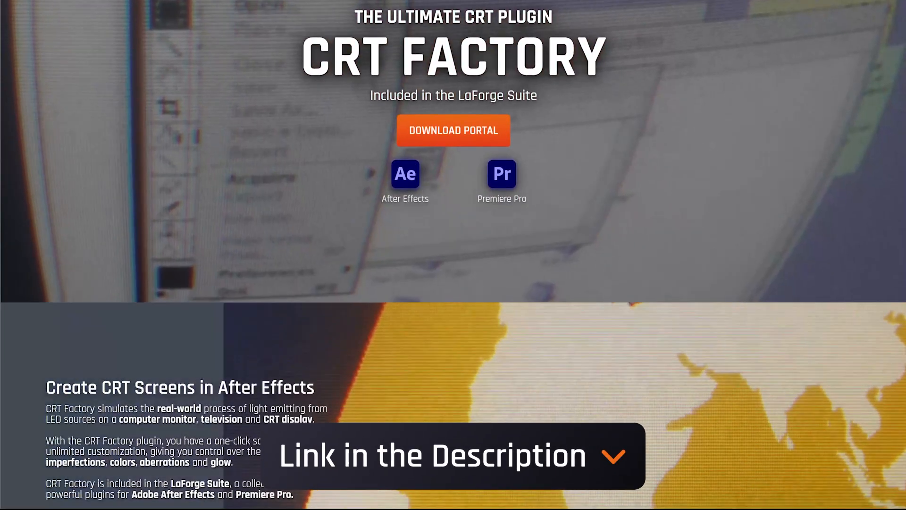
scroll(down, 3)
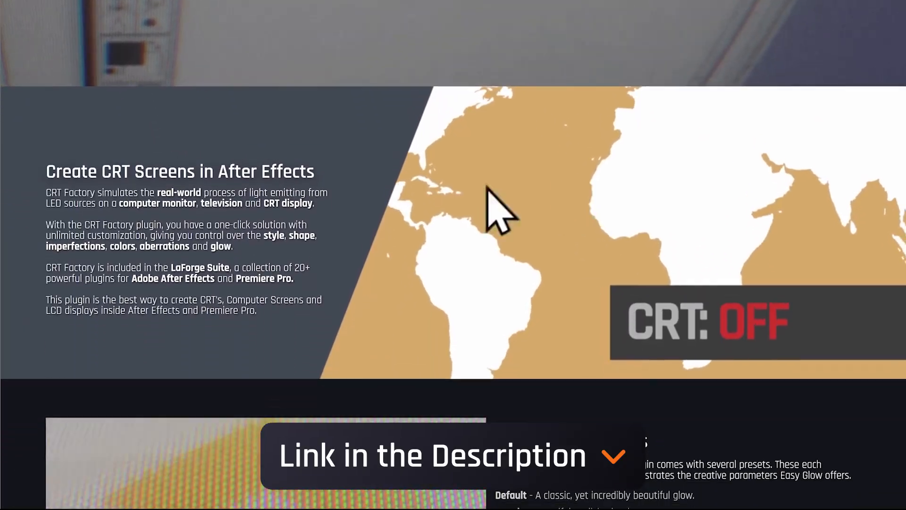
scroll(down, 3)
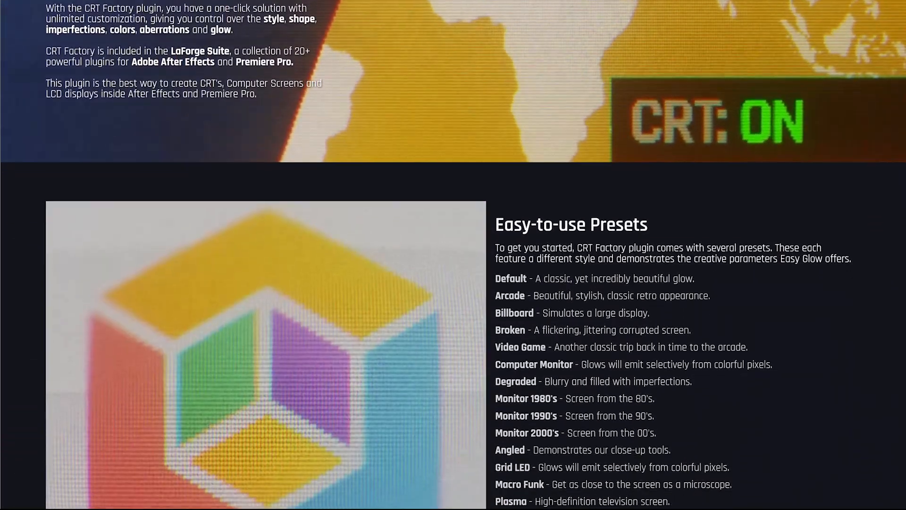
scroll(down, 3)
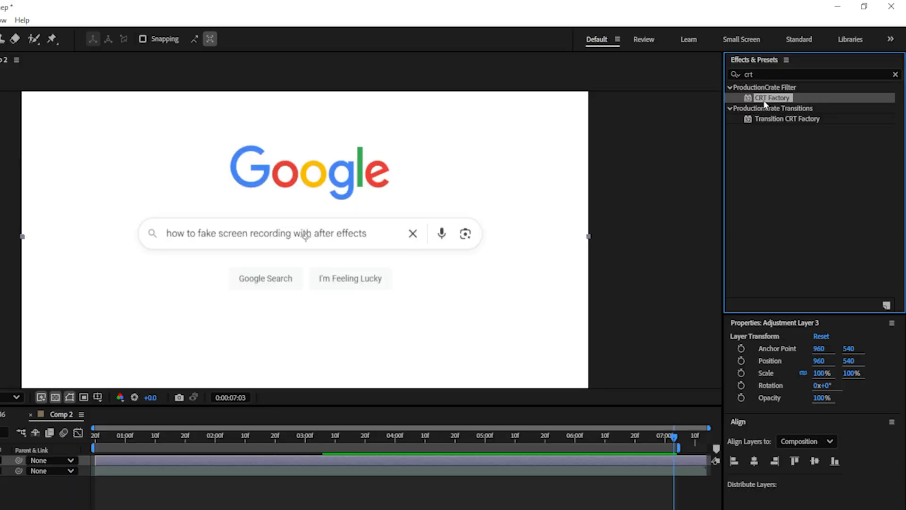
Step: Preview CRT Factory on the Google capture, then replace it with a blank Adjustment Layer 4
double_click(773, 98)
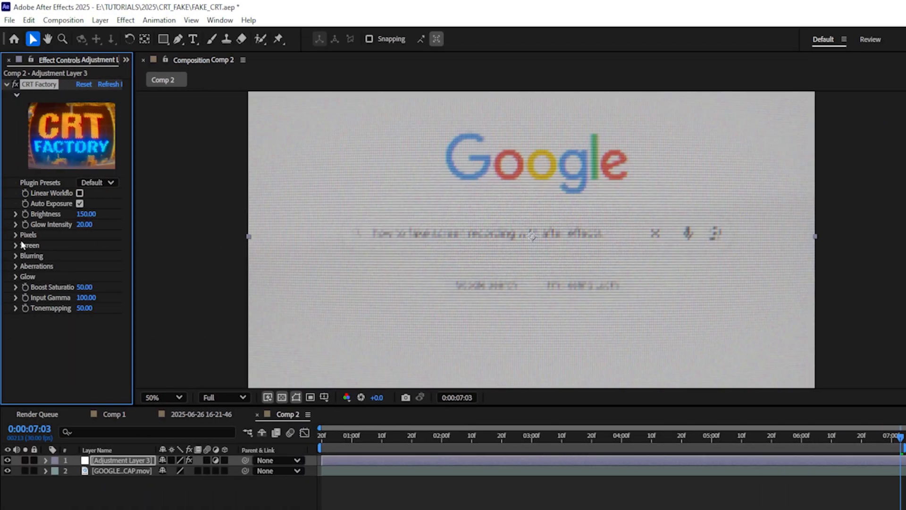
click(15, 234)
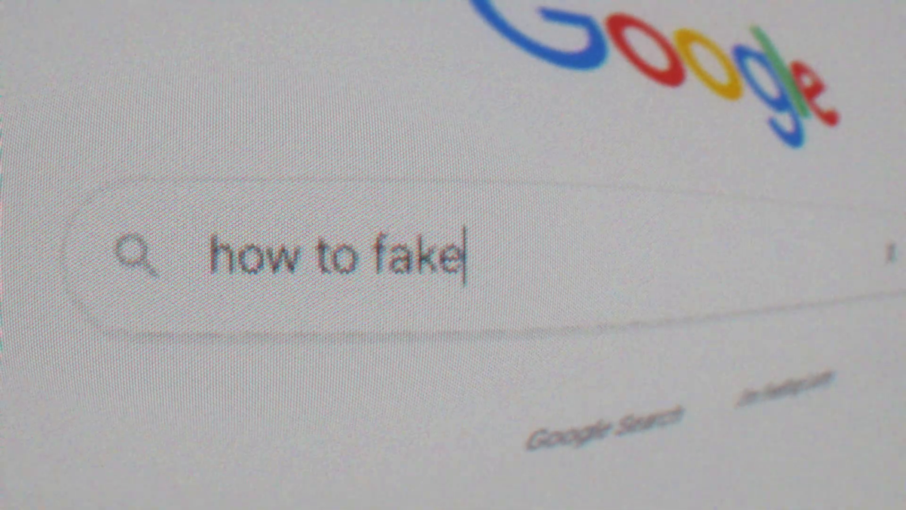
text(screen record)
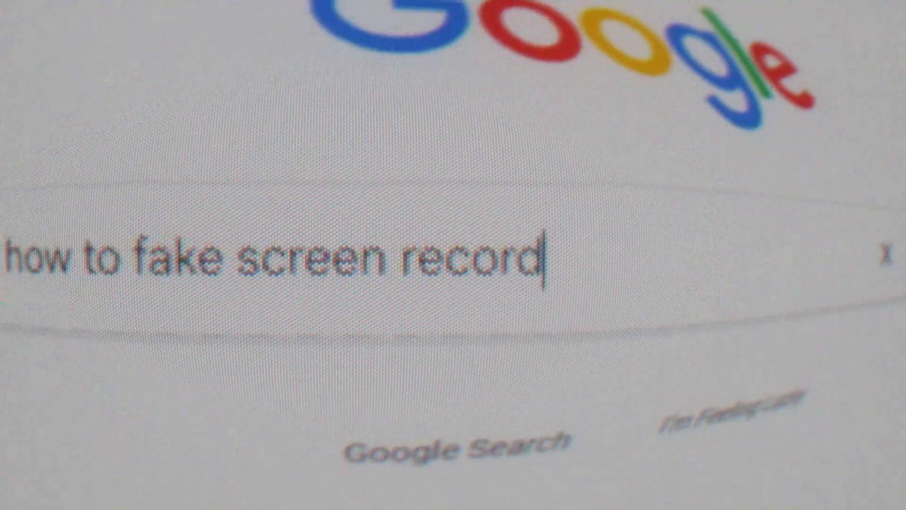
text(ing with after effects)
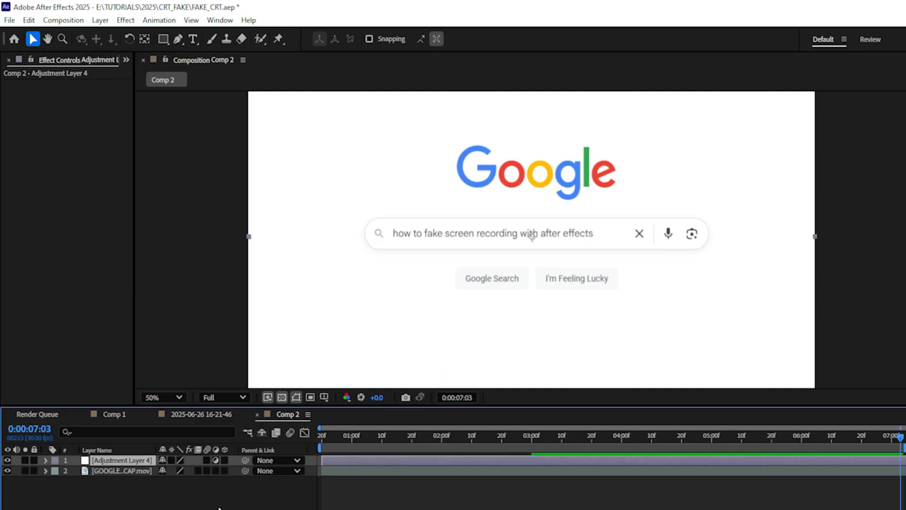
Step: Add a red Grid effect sized by width/height sliders at 3, blended with Soft Light
text(grid)
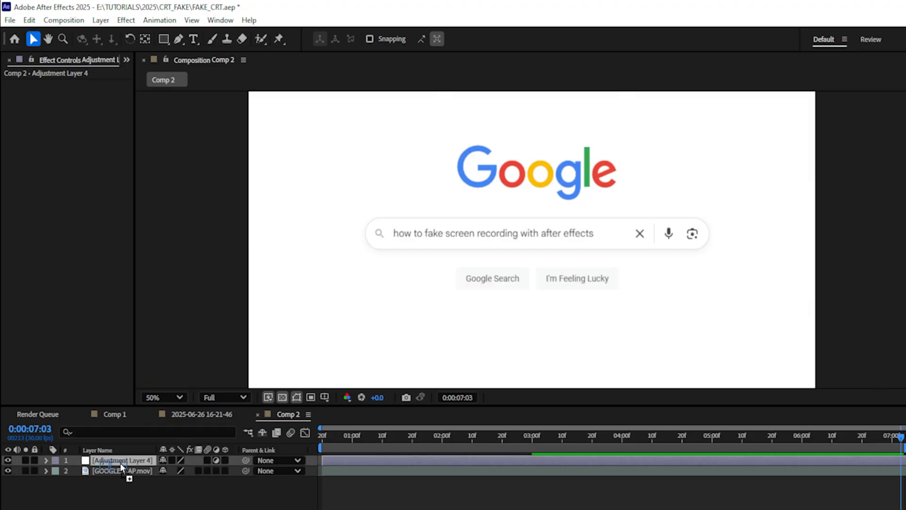
click(157, 105)
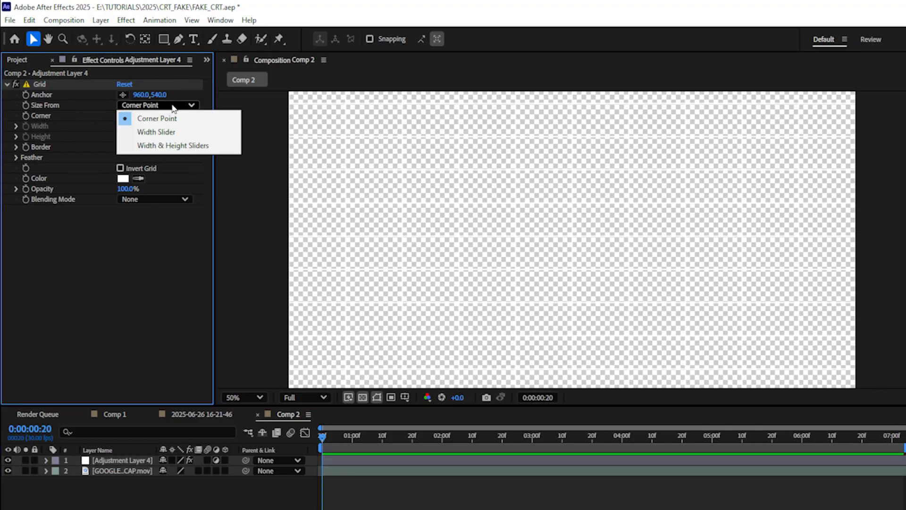
click(172, 145)
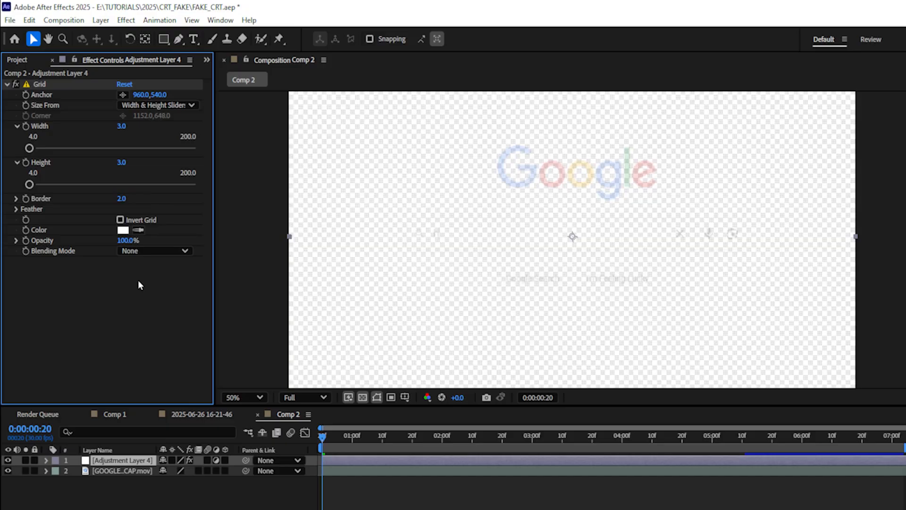
click(122, 229)
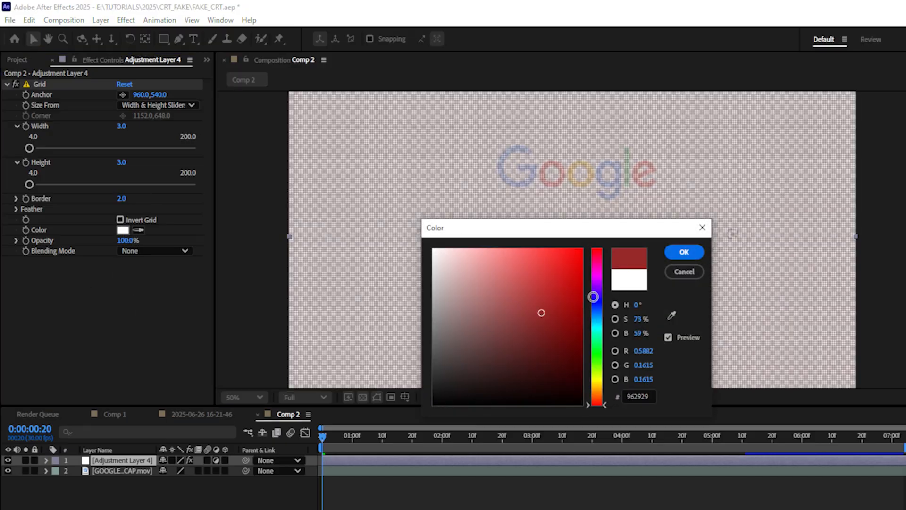
click(684, 252)
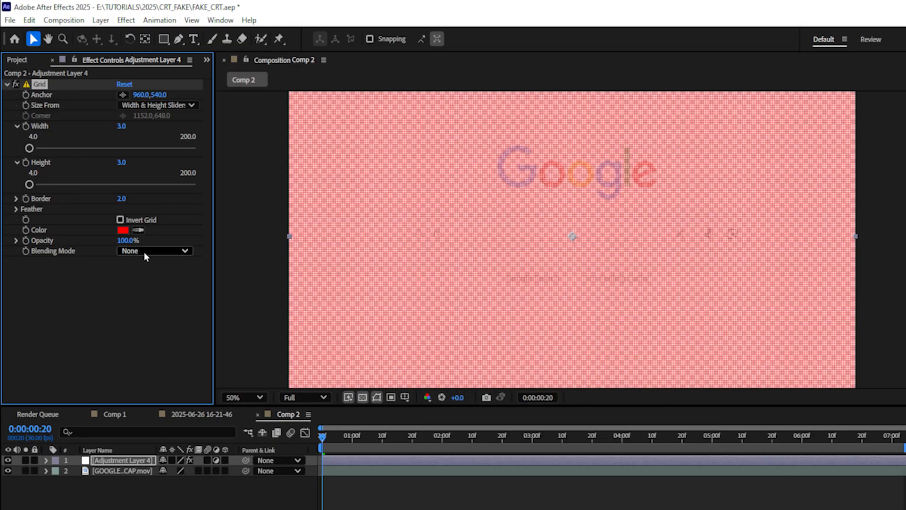
click(153, 250)
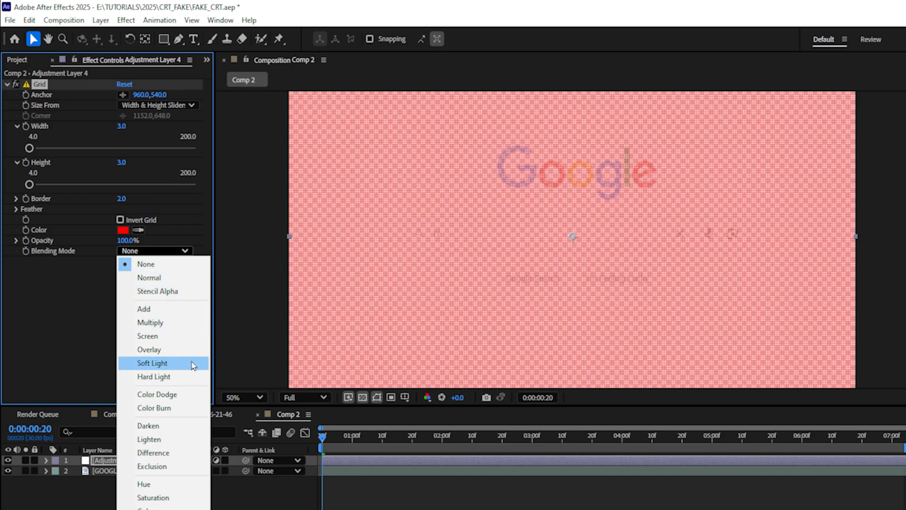
click(152, 362)
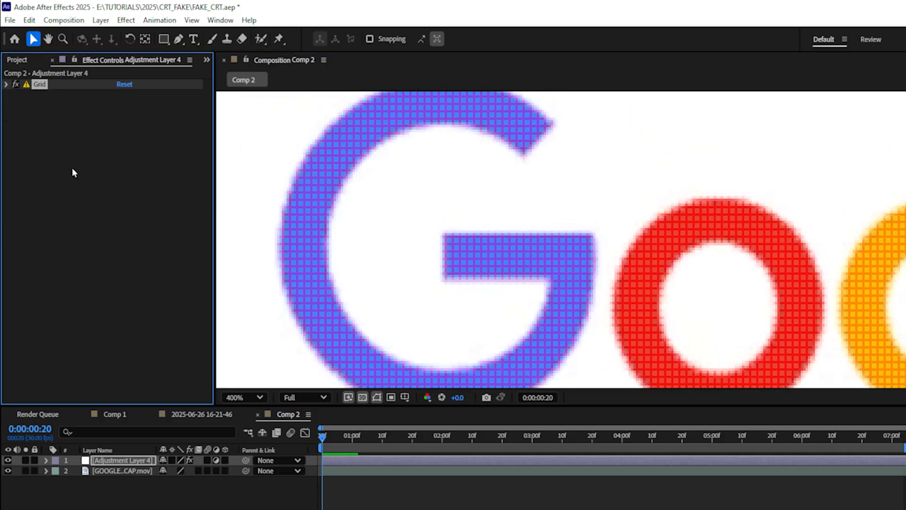
Step: Duplicate the grid into a green, offset Grid 2 and further copies Grid 3 and Grid 4
click(8, 95)
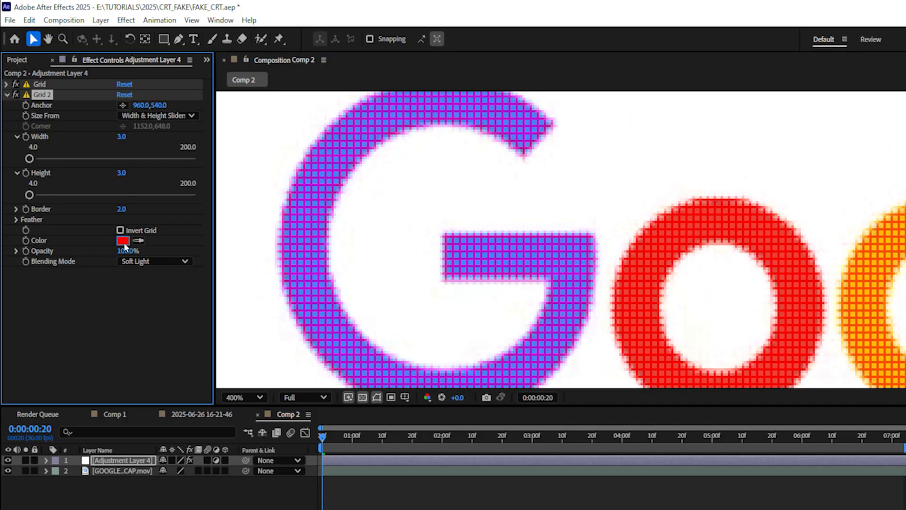
click(122, 239)
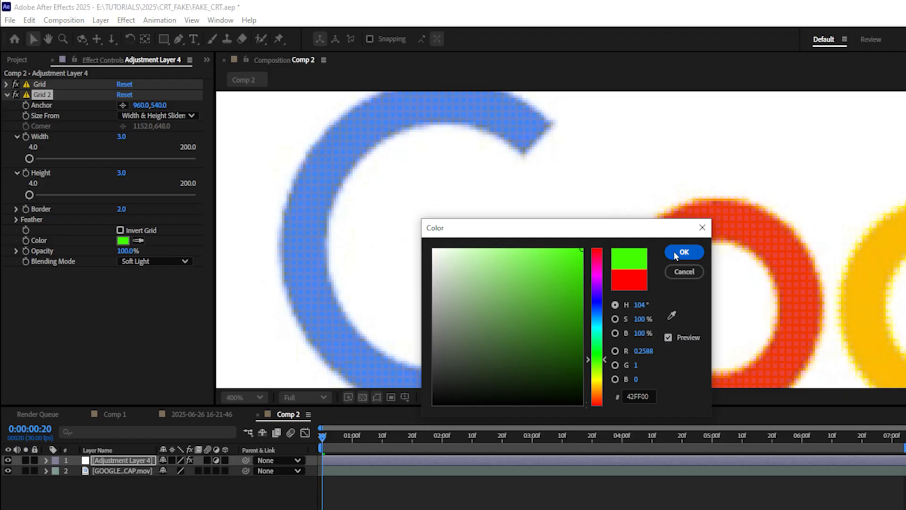
click(683, 252)
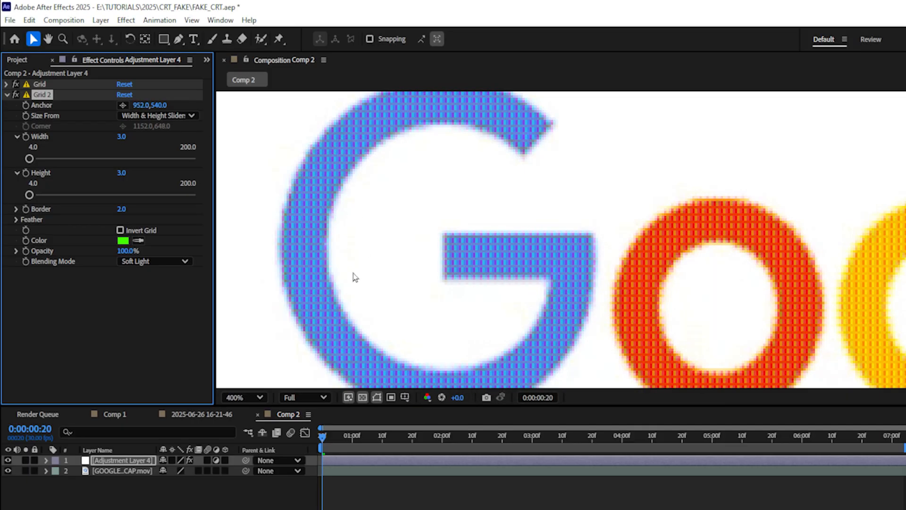
click(258, 397)
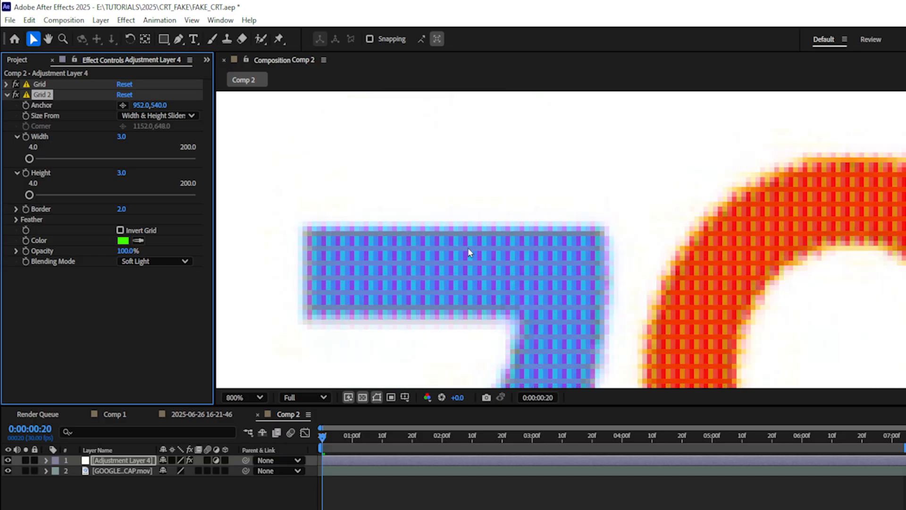
click(5, 94)
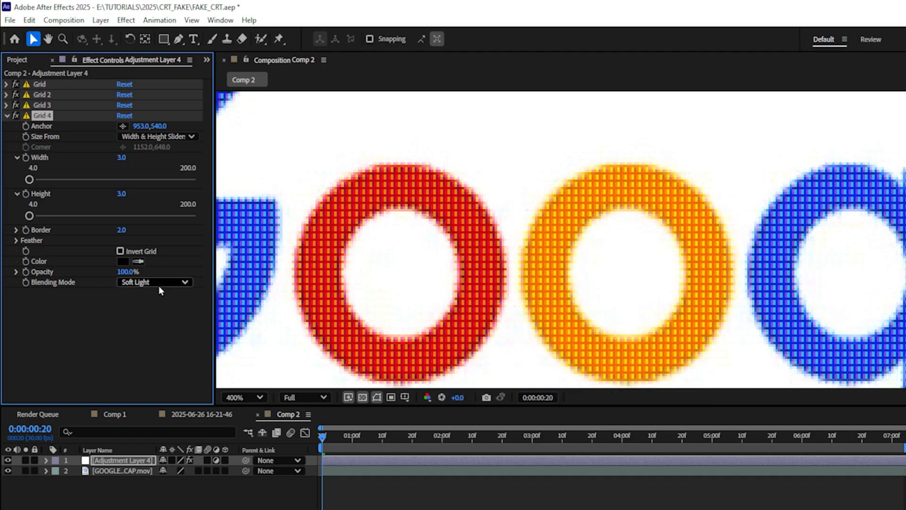
Step: Set Grid 4 to Darken mode with 4×4 cells, drawing dark lines between the pixels
click(152, 282)
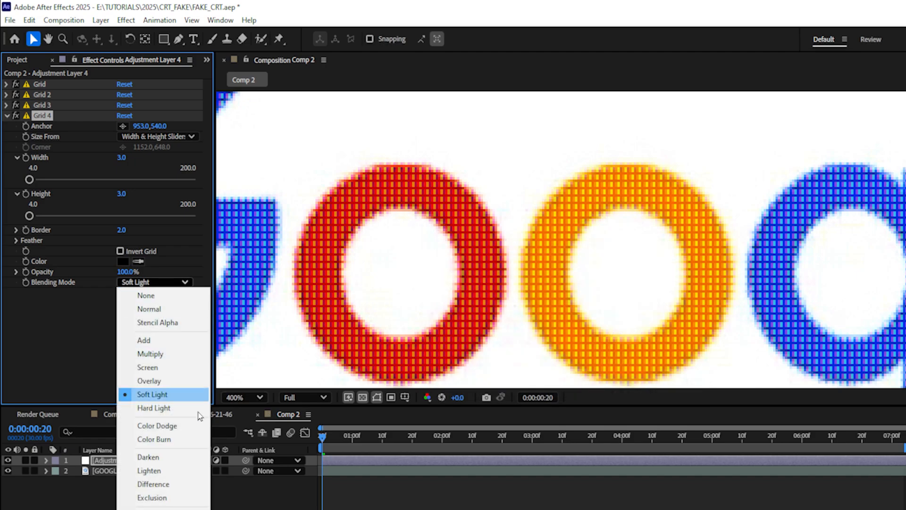
click(148, 456)
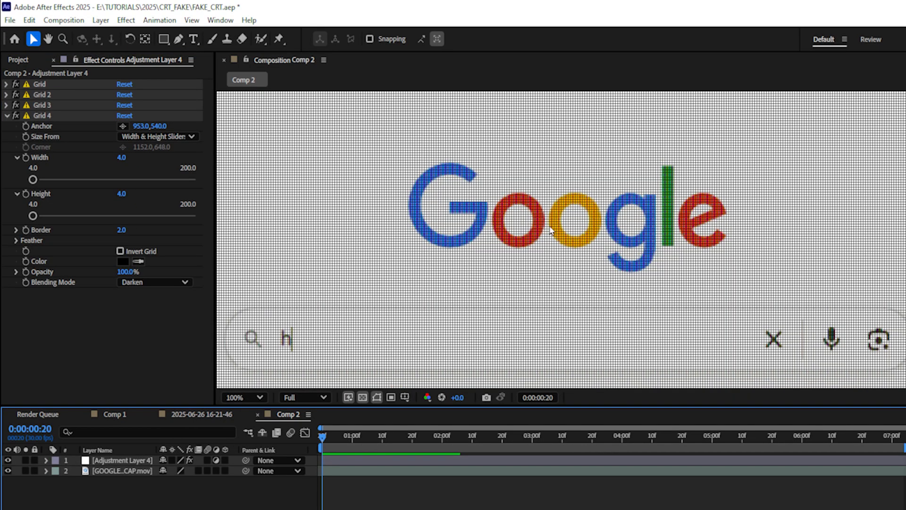
click(242, 397)
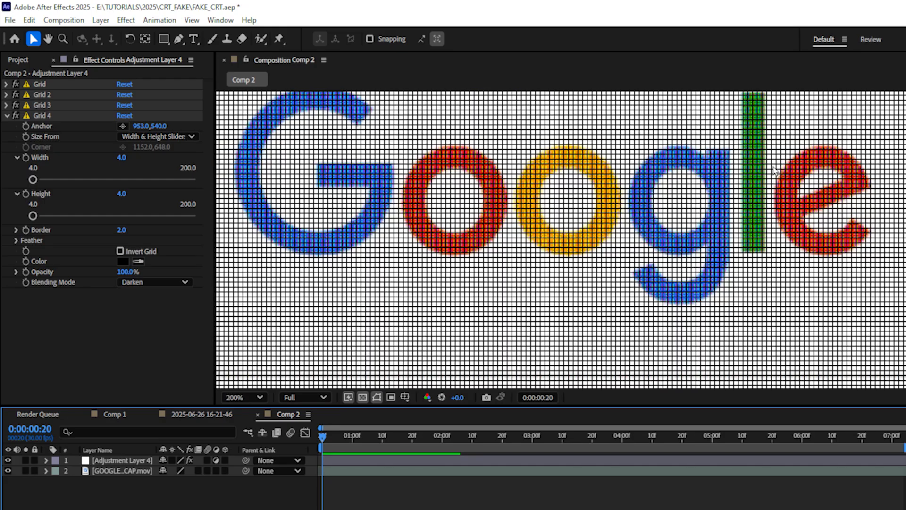
Step: Add a Gaussian Blur of 2 and a full-frame Bulge with radii 1920 and 1080
text(gaus)
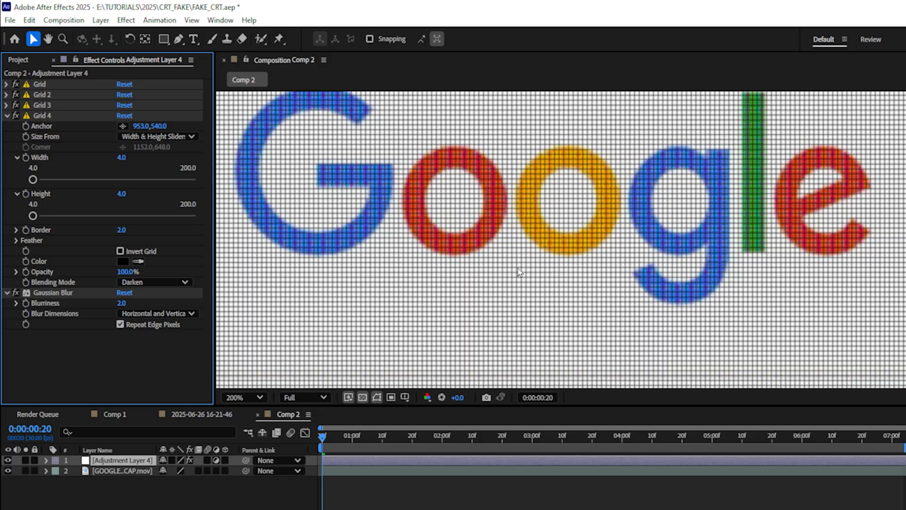
click(243, 397)
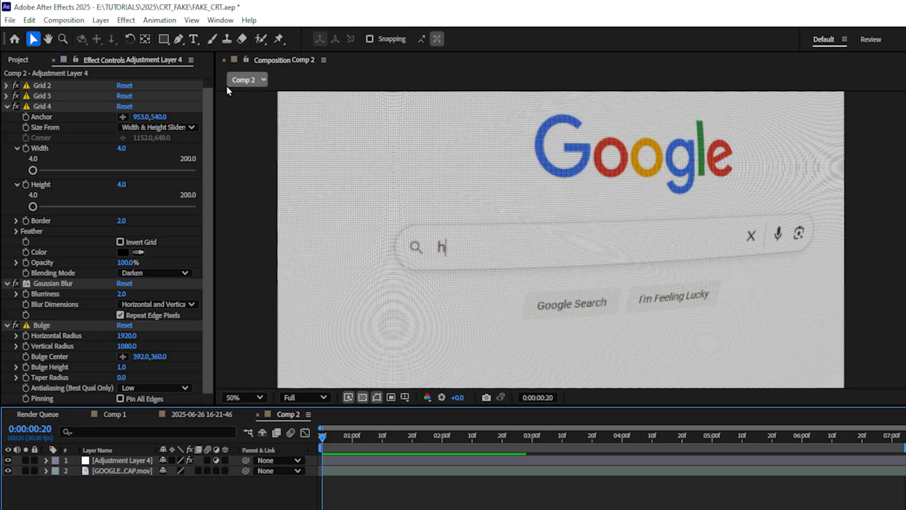
Step: Add a 'center' null layer and start an expression on the Bulge Center property
click(100, 20)
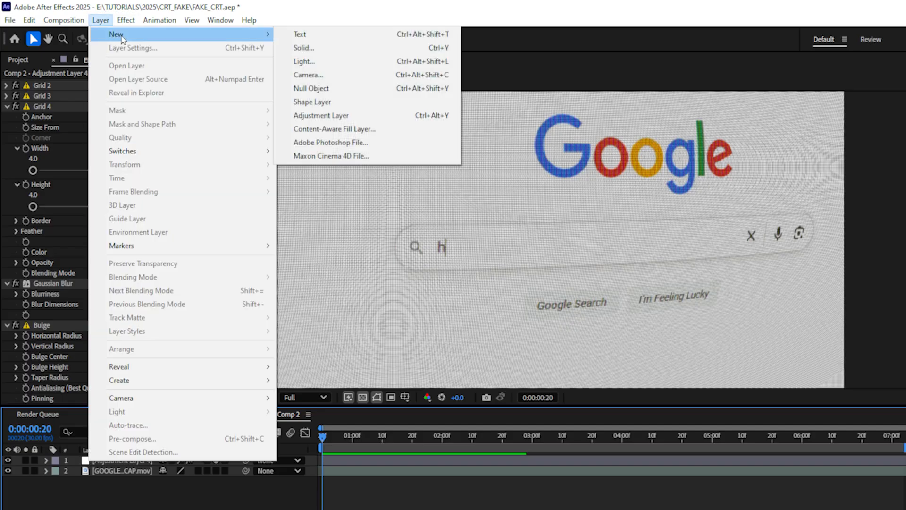
click(311, 88)
text(center)
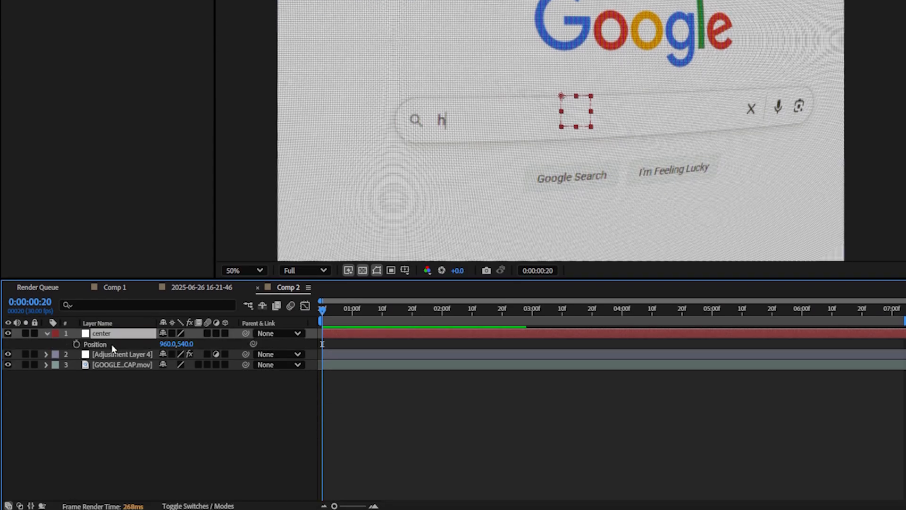
click(122, 354)
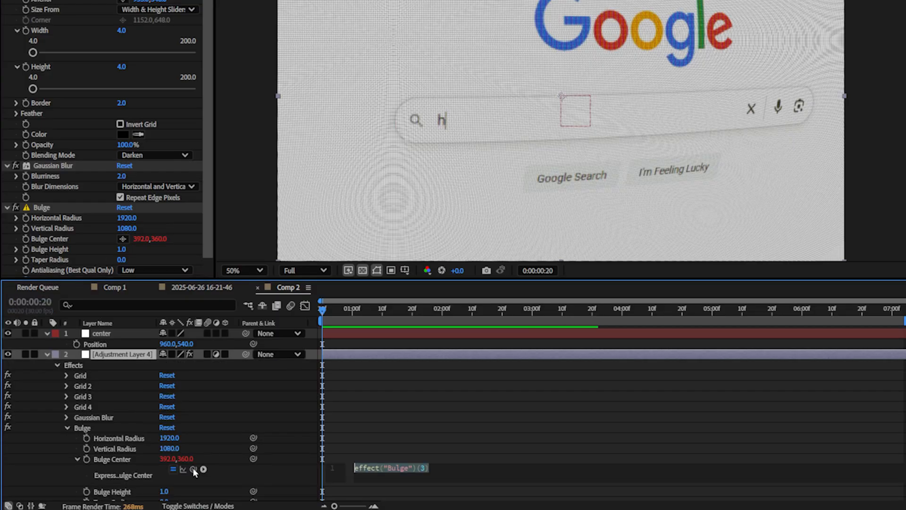
mouse_move(140, 465)
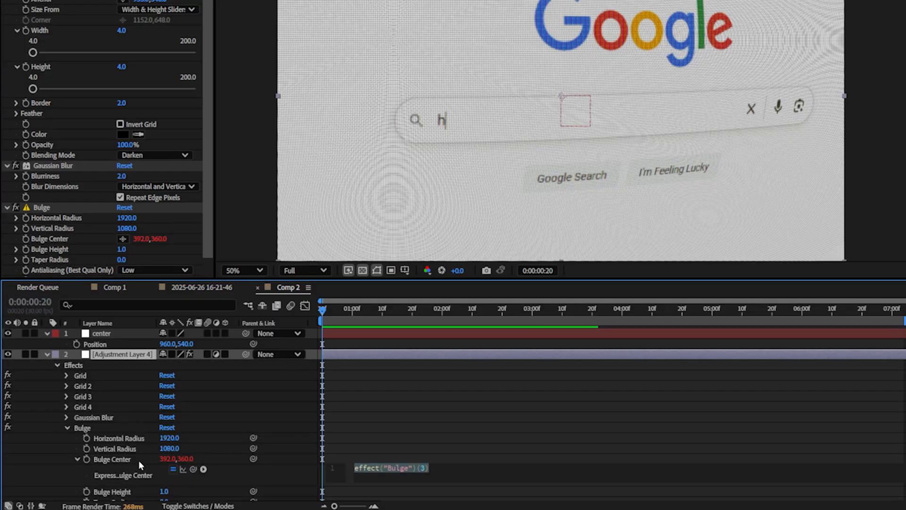
mouse_move(218, 458)
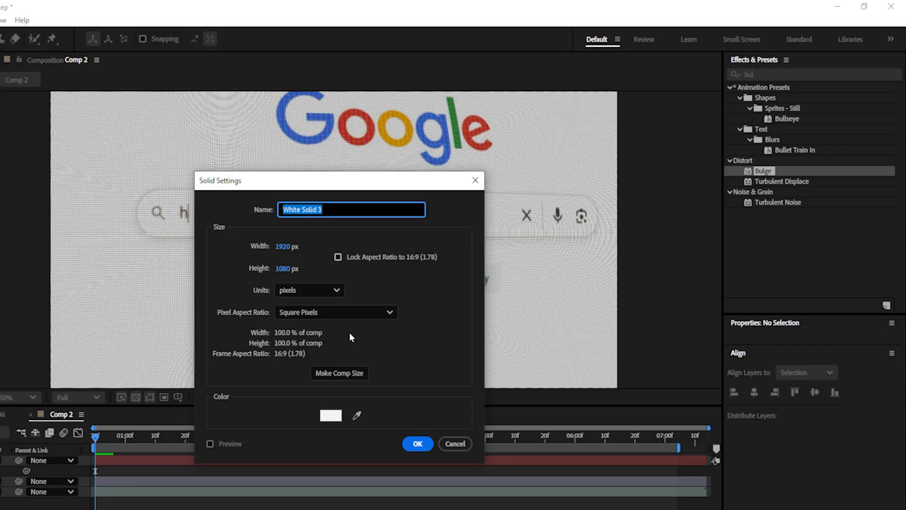
Step: Create a 'gradient' solid with a radial Gradient Ramp linked to center's position, end offset +500
click(417, 444)
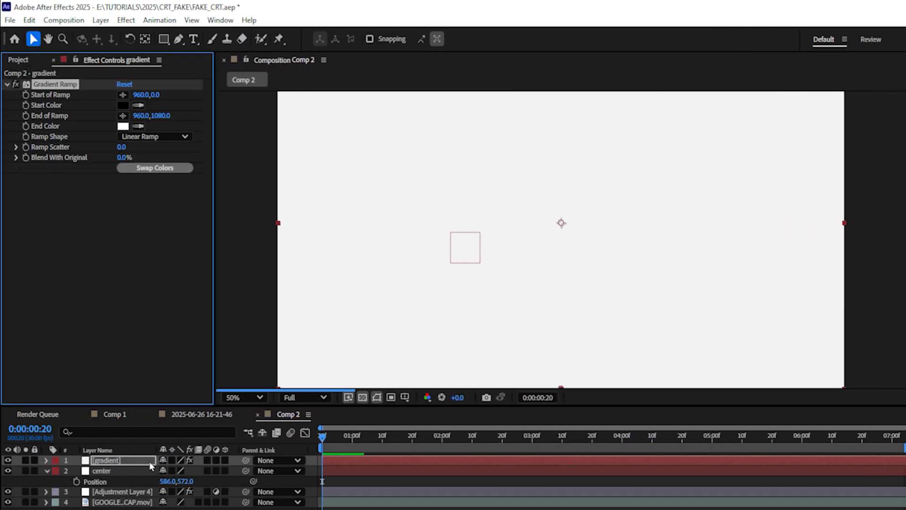
click(154, 136)
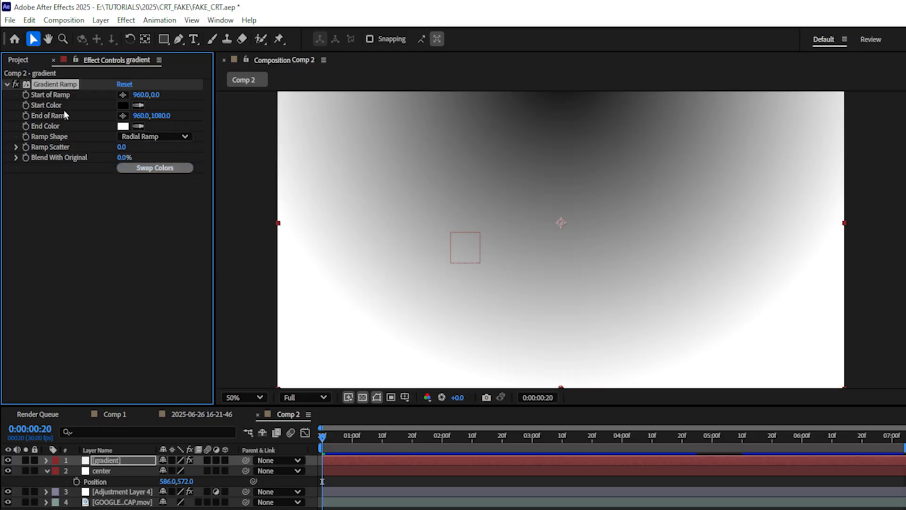
mouse_move(33, 106)
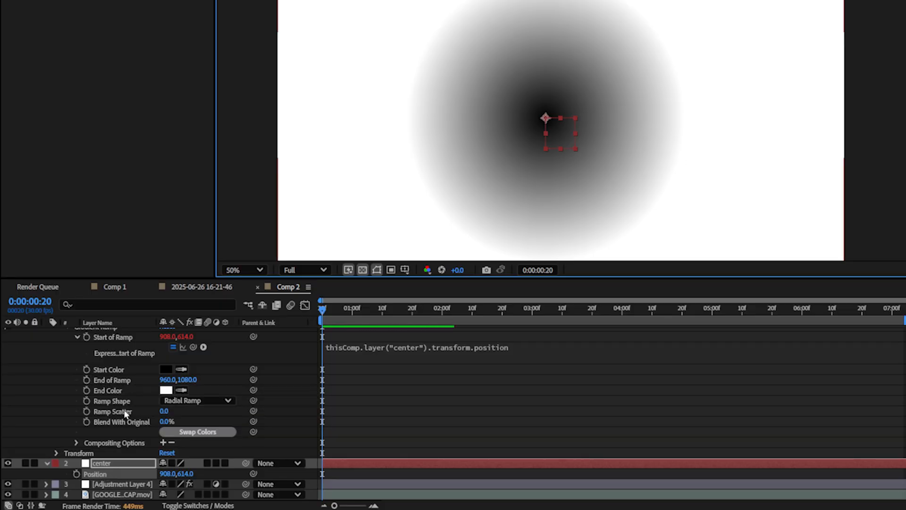
mouse_move(87, 380)
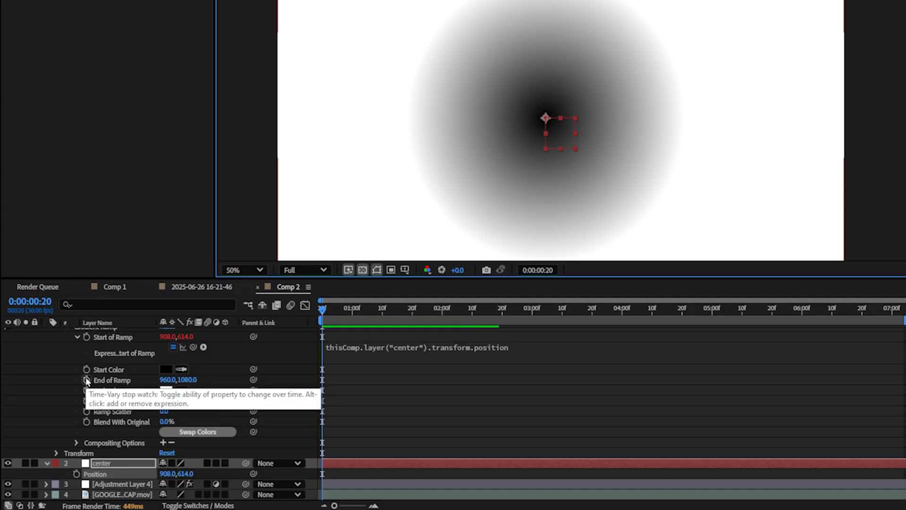
click(86, 380)
text(thisComp.layer("center").transform.position)
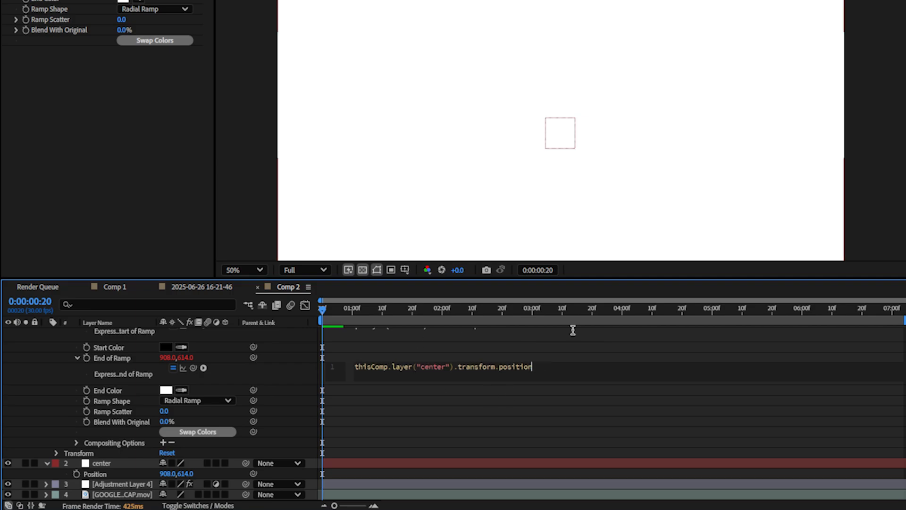
text(+500)
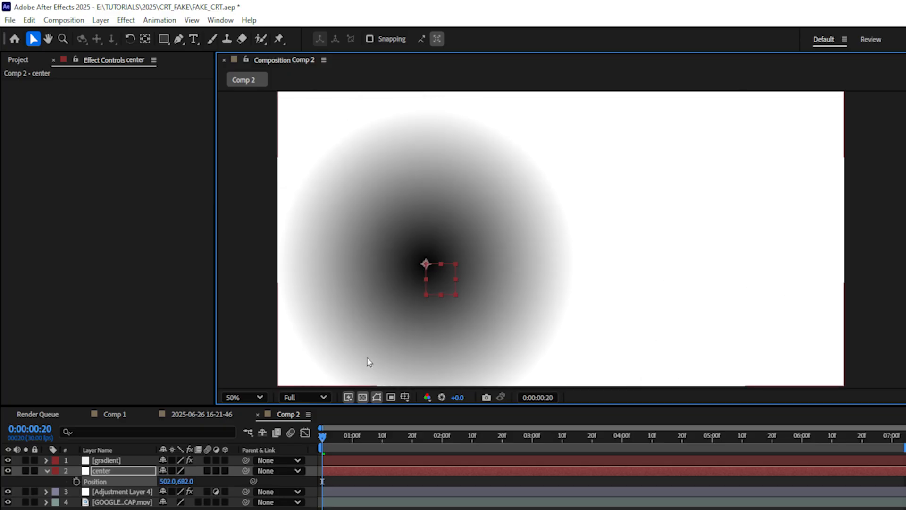
Step: Hide gradient and add Camera Lens Blur mapped to it with Effects & Masks, then move the center layer
click(104, 460)
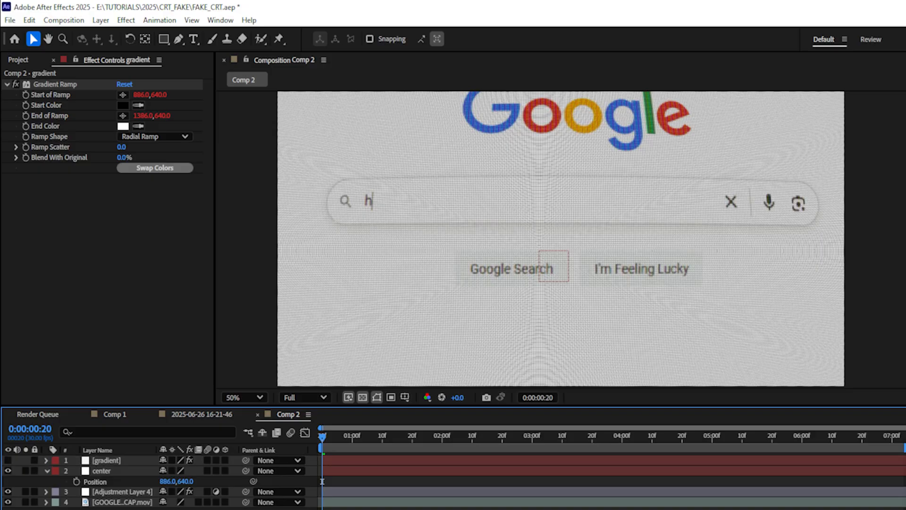
text(camera)
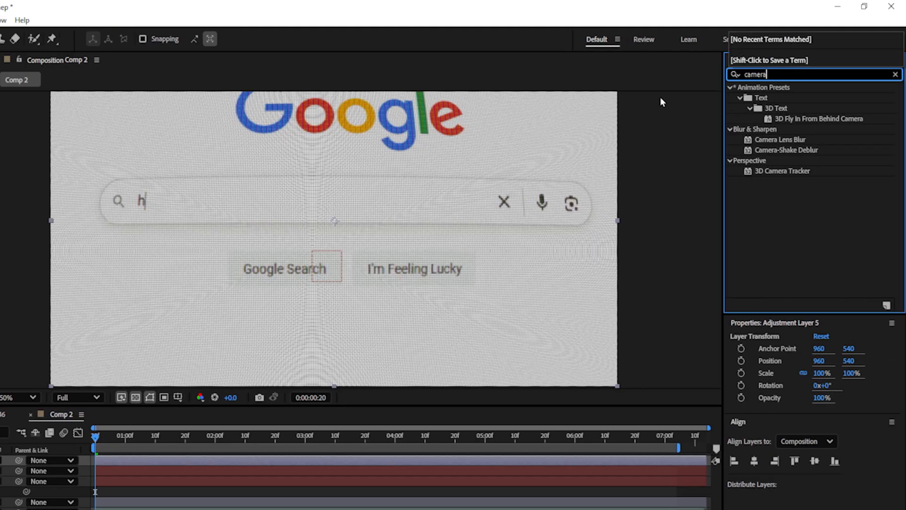
double_click(785, 140)
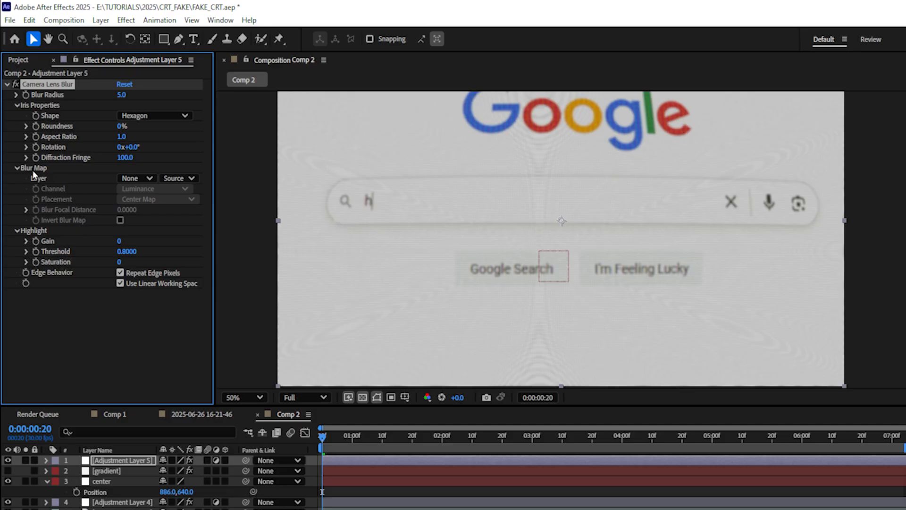
click(137, 179)
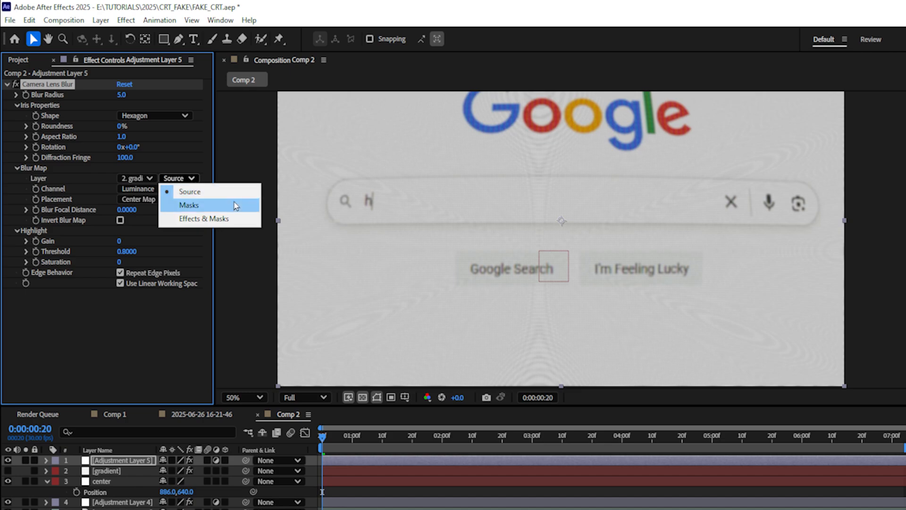
click(203, 218)
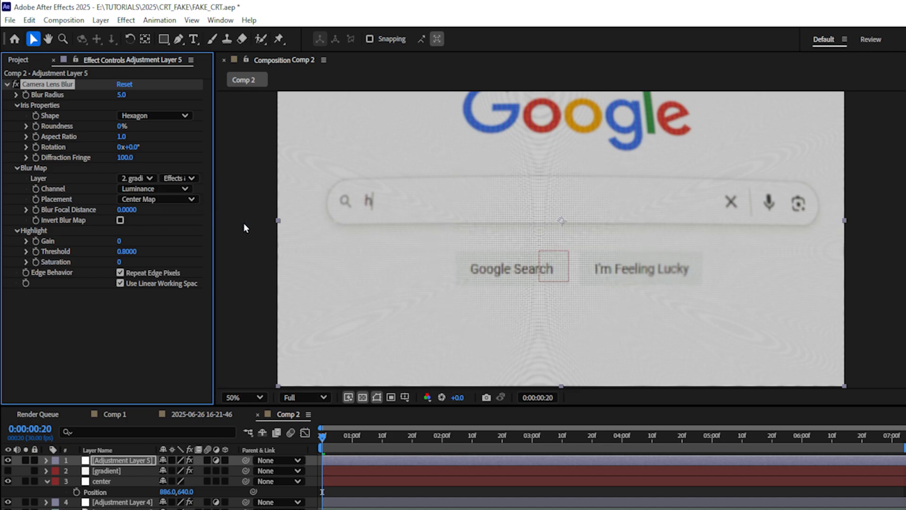
mouse_move(434, 295)
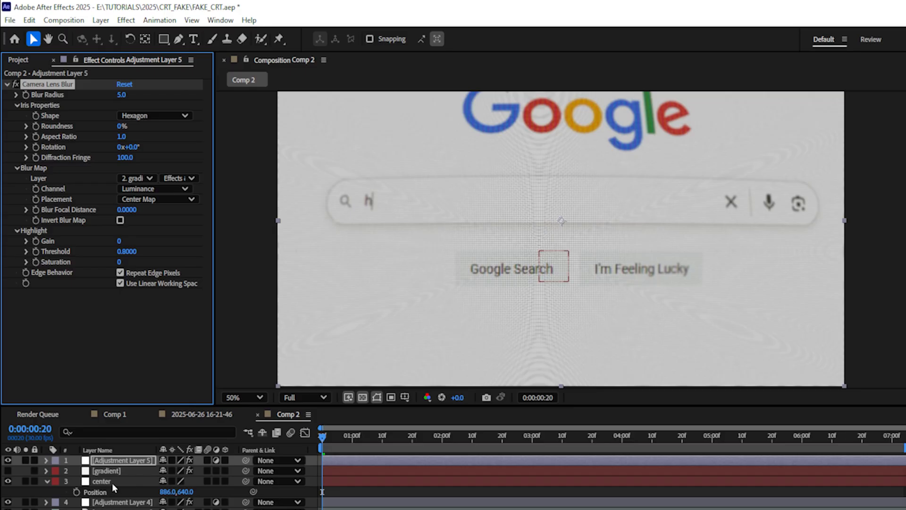
click(101, 481)
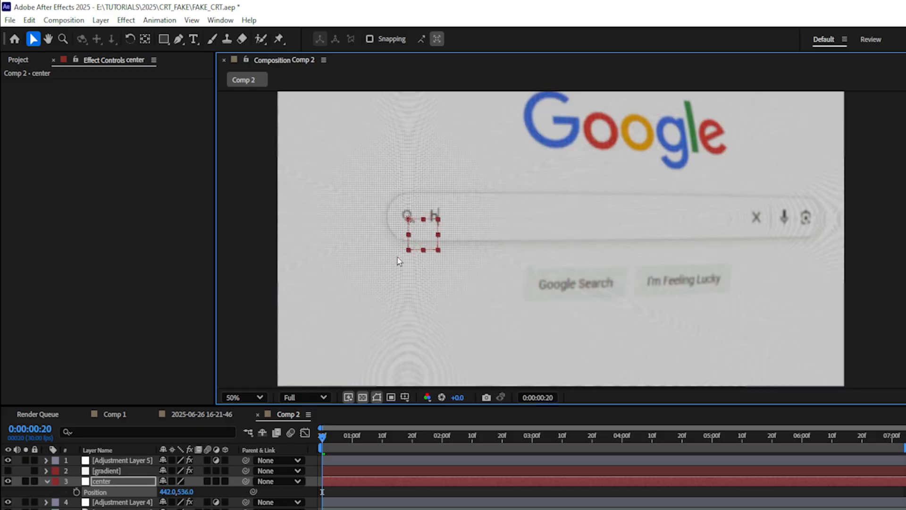
mouse_move(398, 261)
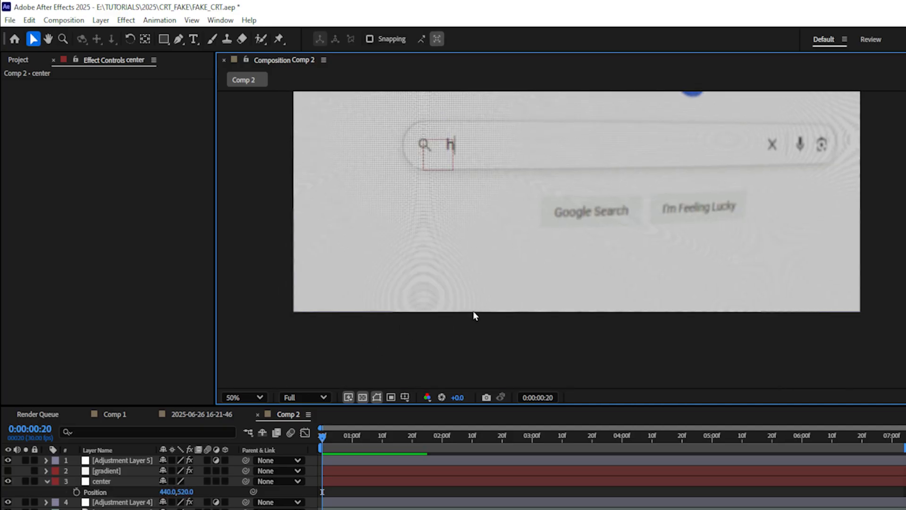
mouse_move(405, 237)
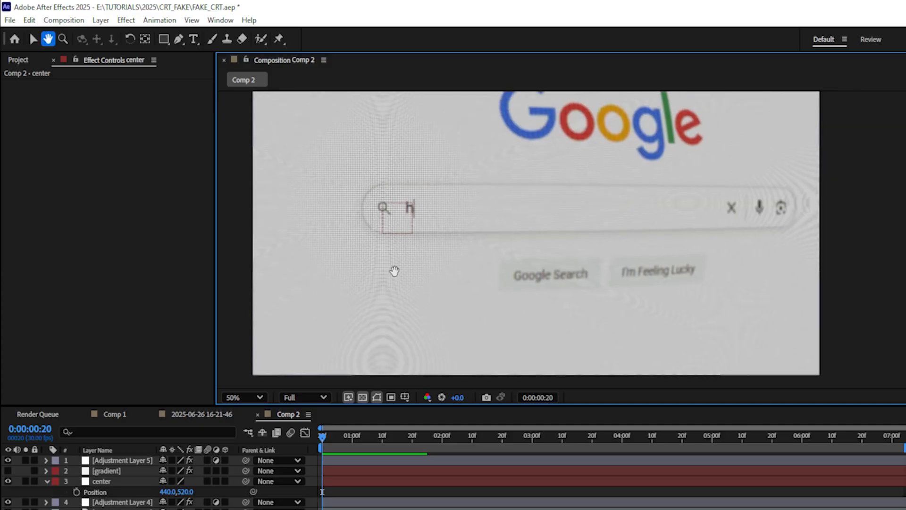
click(122, 501)
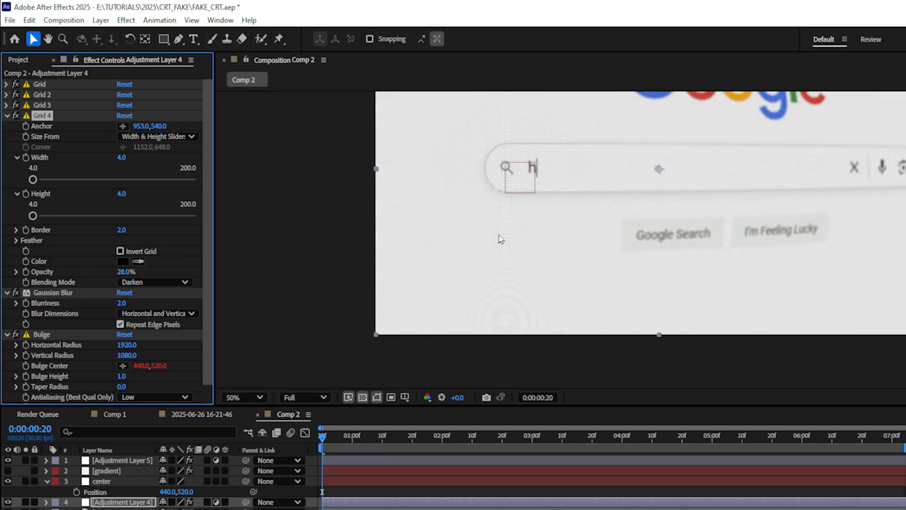
Step: Select Adjustment Layer 4 to review its 28% grid opacity and linked Bulge Center
click(121, 459)
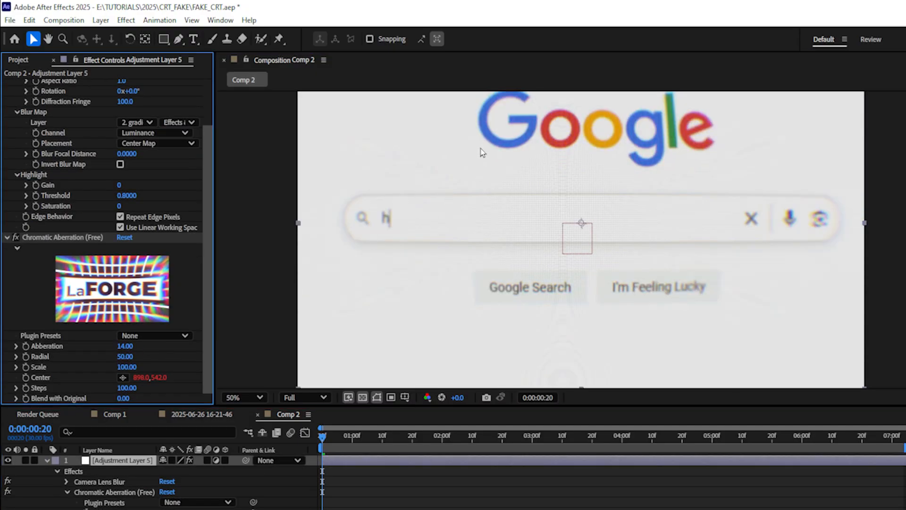
mouse_move(427, 149)
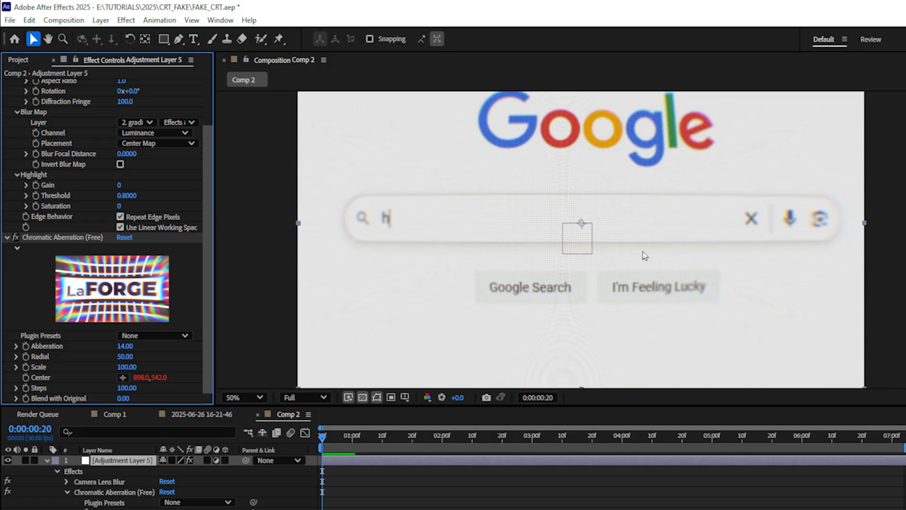
Step: Zoom to 200% to inspect the colour fringing, then back out to the whole frame
click(9, 236)
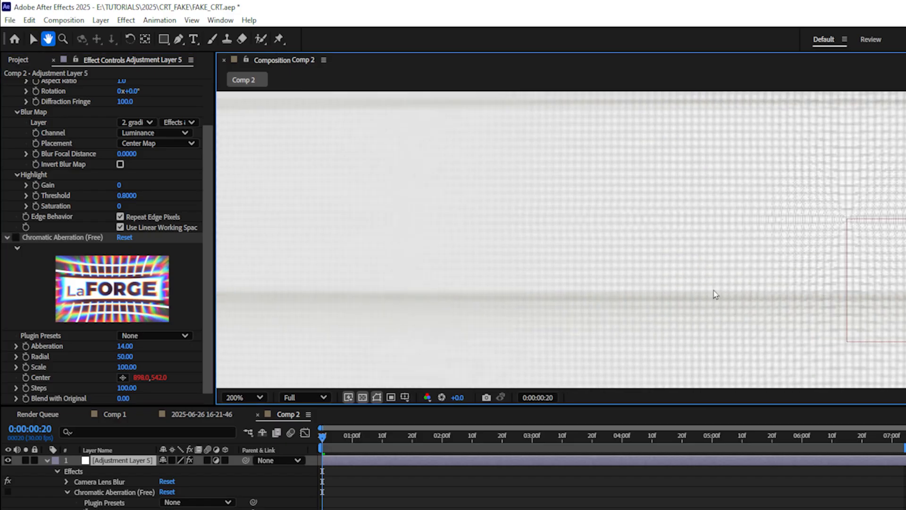
click(34, 39)
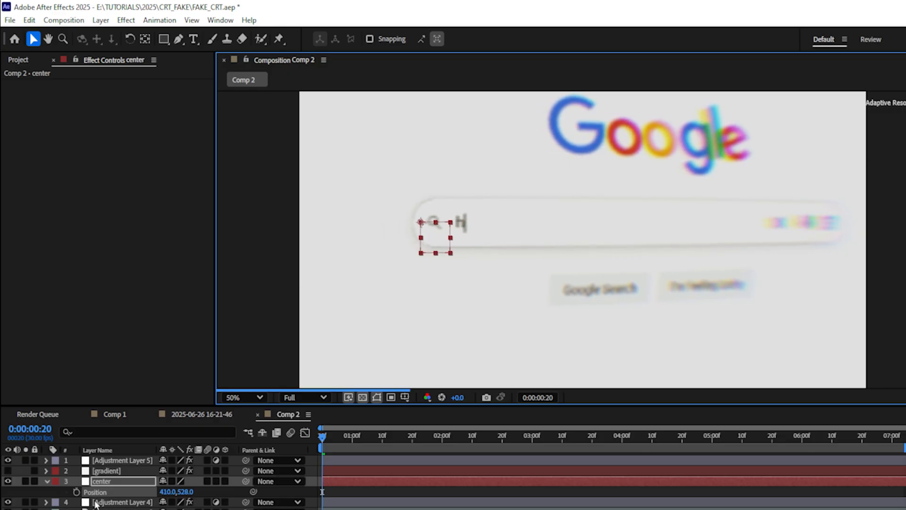
Step: Keyframe the center layer's Position along the typed text and set Bulge Height to 1.5
click(76, 491)
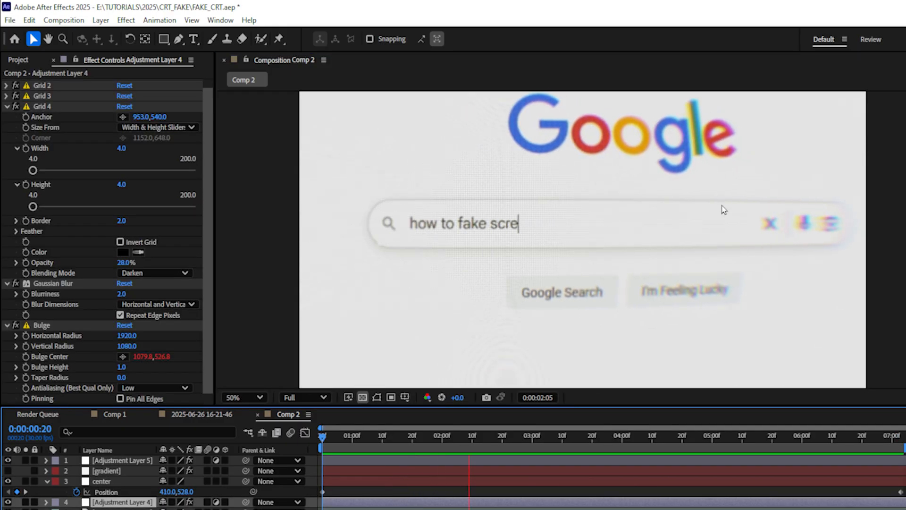
click(128, 367)
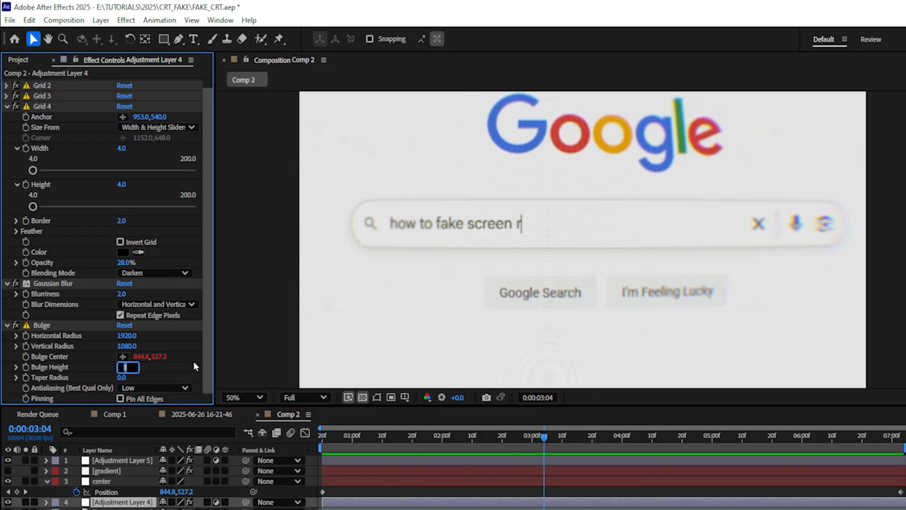
text(1.5)
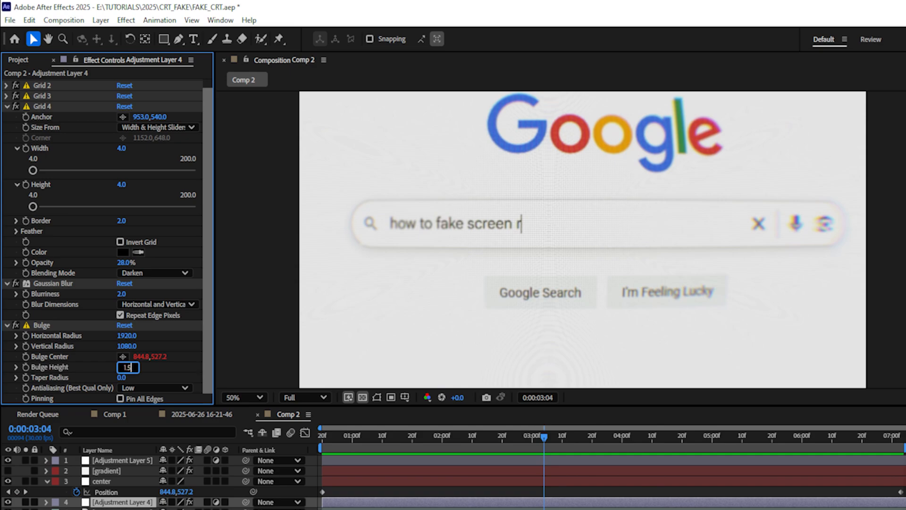
key(Return)
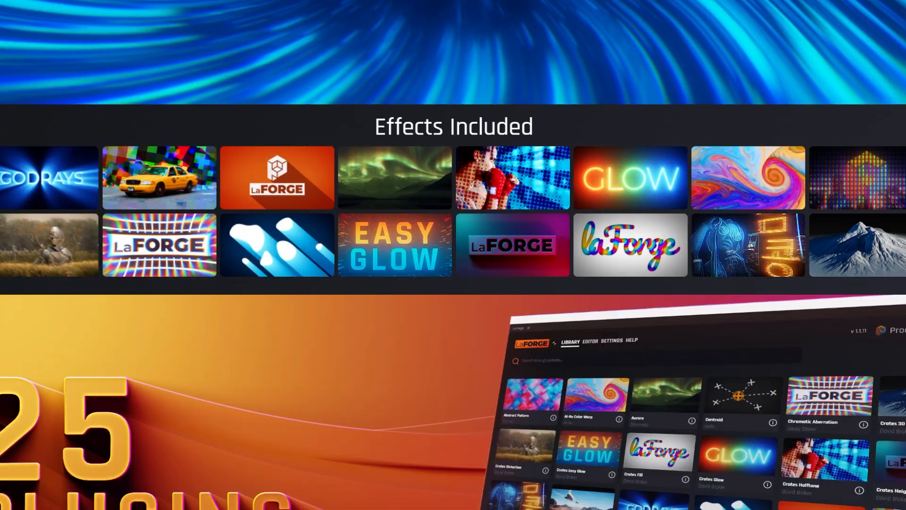
Step: Scroll the LaForge promo and download the Windows login manager from the portal
scroll(down, 3)
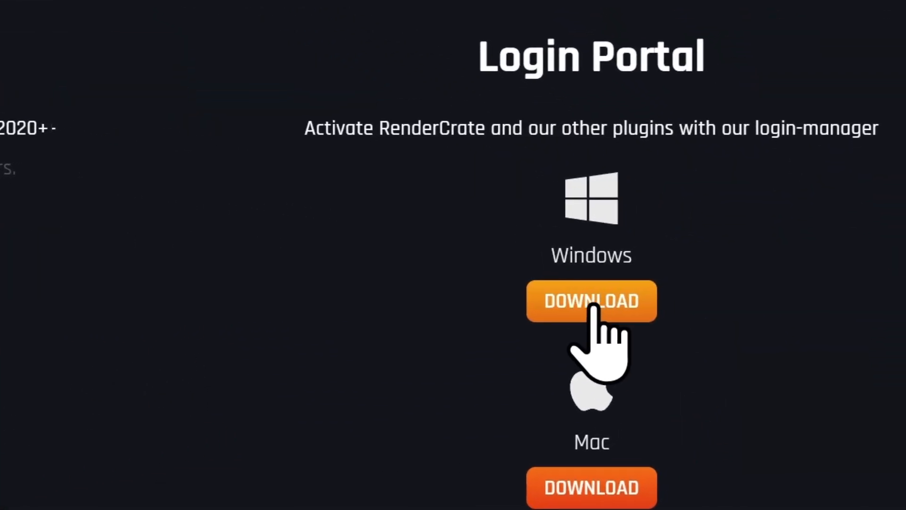
click(591, 300)
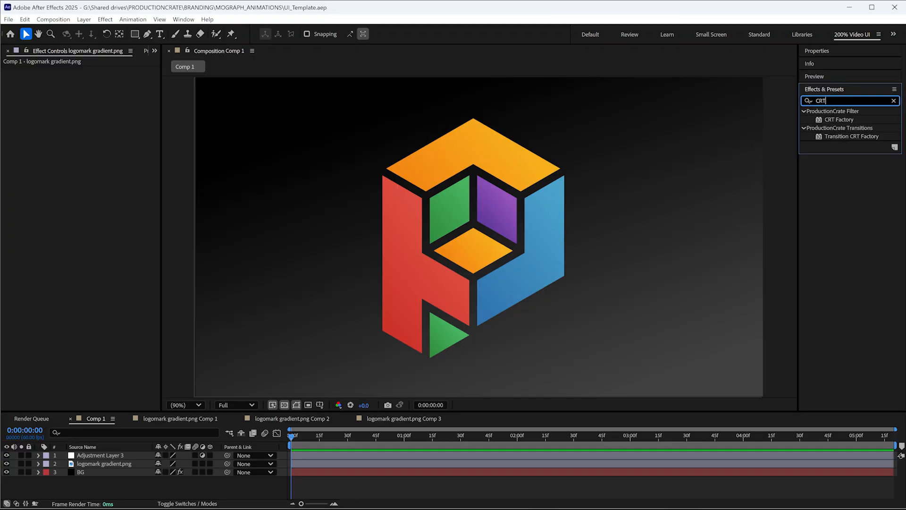
Step: Apply CRT Factory to the adjustment layer and adjust its Screen settings, typing 'to fake screen r'
double_click(838, 119)
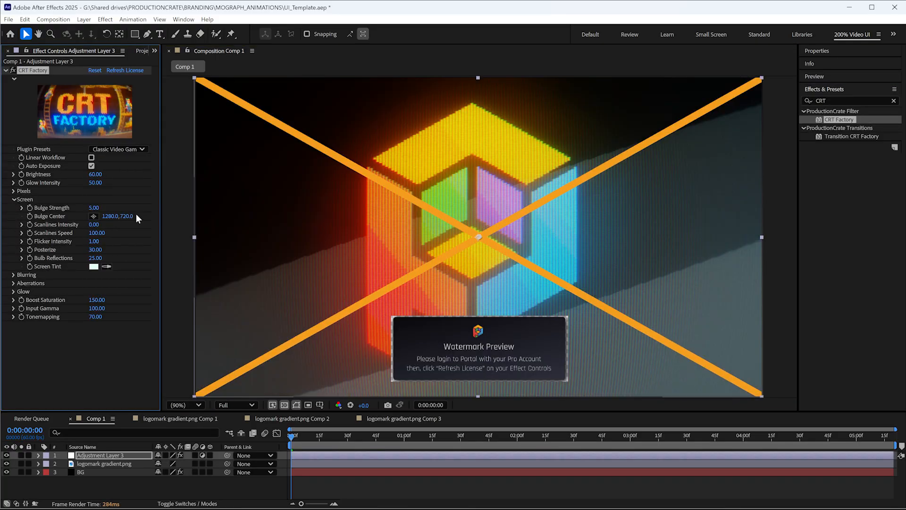
click(118, 148)
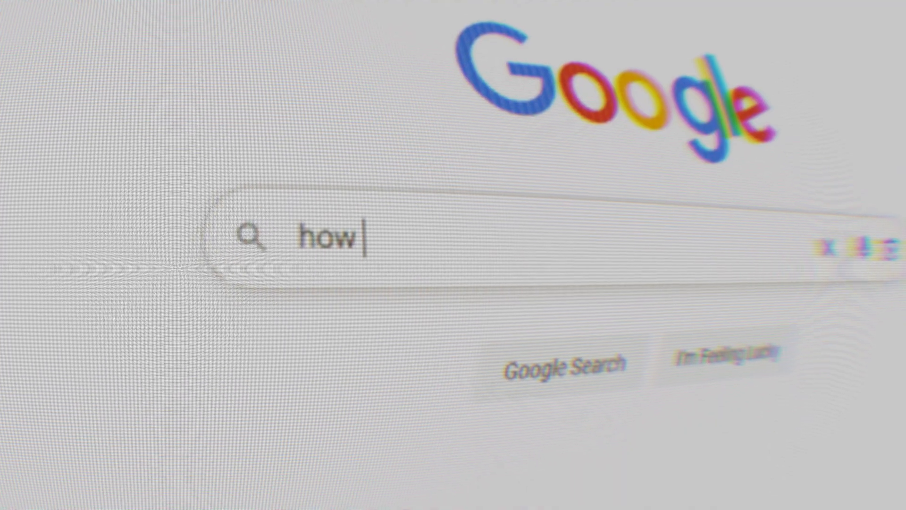
text(to fake screen r)
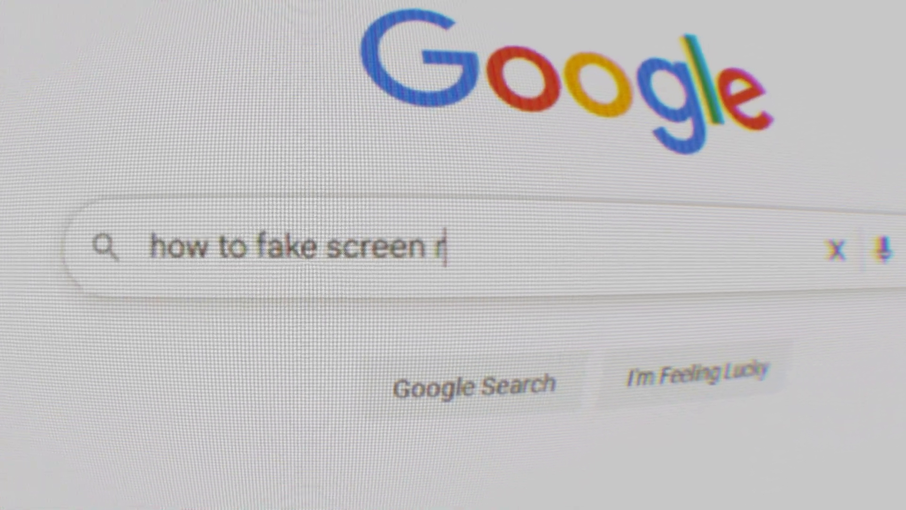